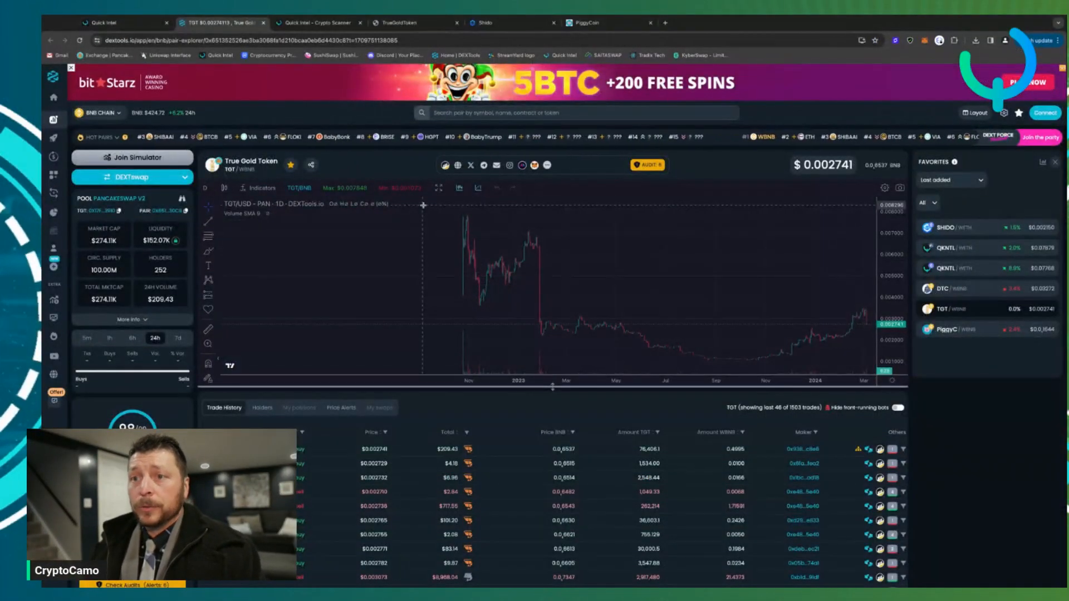
mouse_move(530, 332)
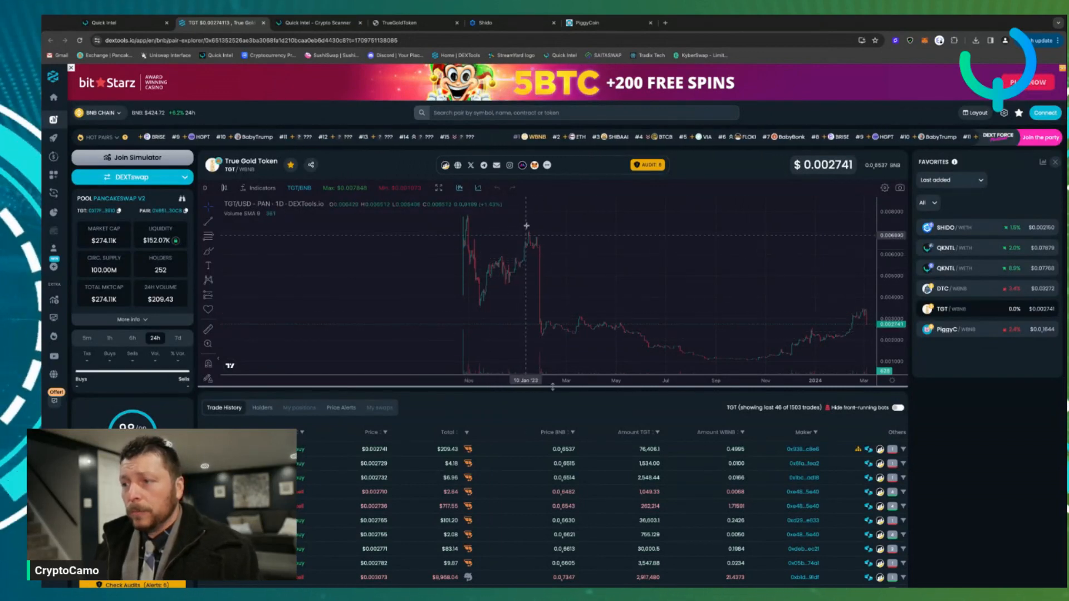
mouse_move(527, 241)
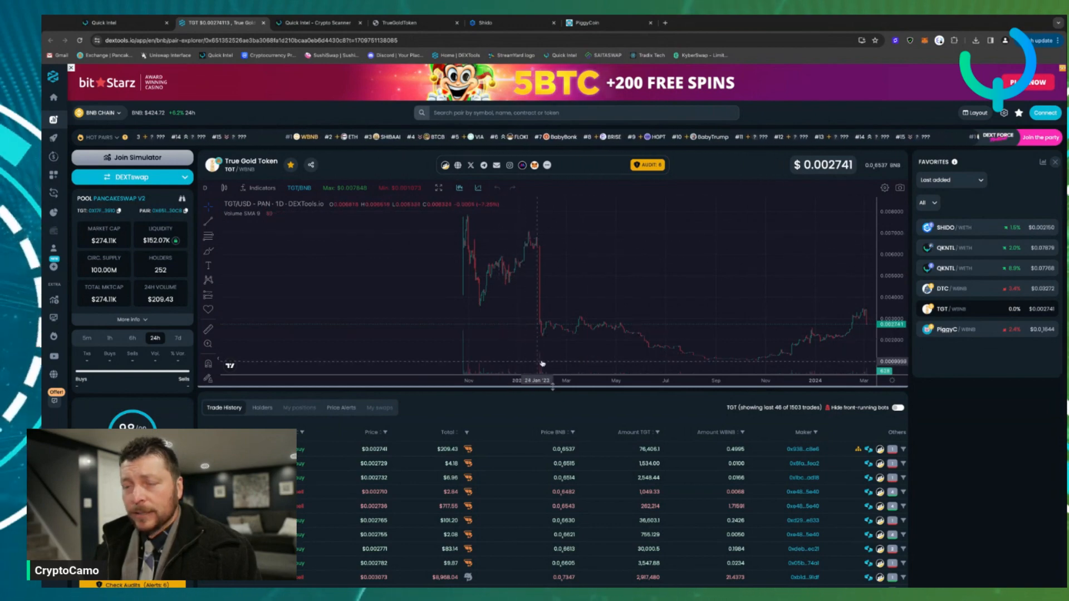
Step: Glance at the True Gold Token website and DEXTools chart, then land on the Quick Intel TGT scan overview
left_click(406, 22)
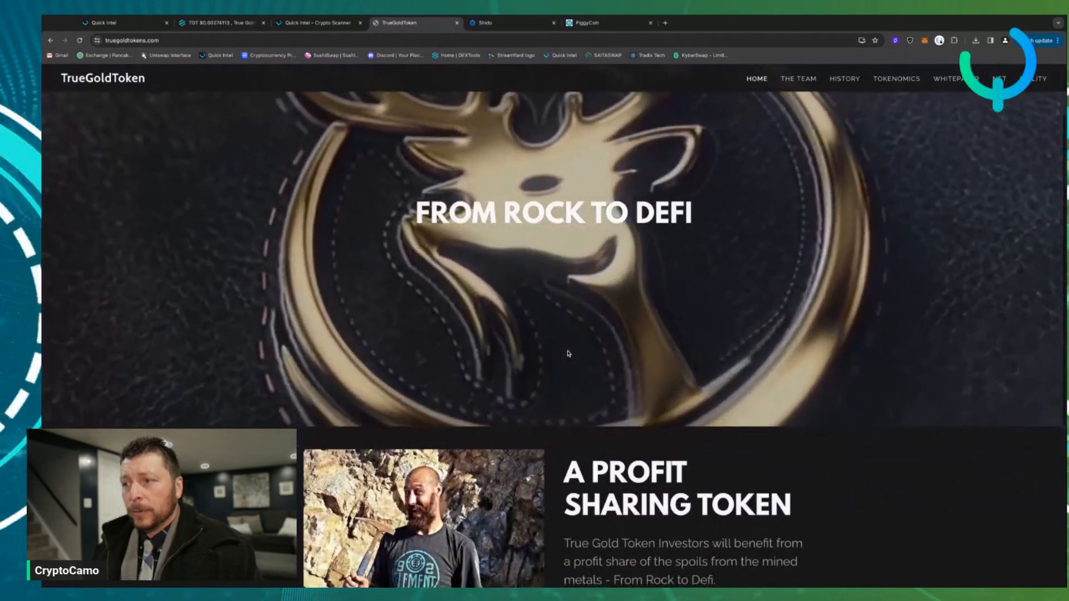
scroll("down", 3)
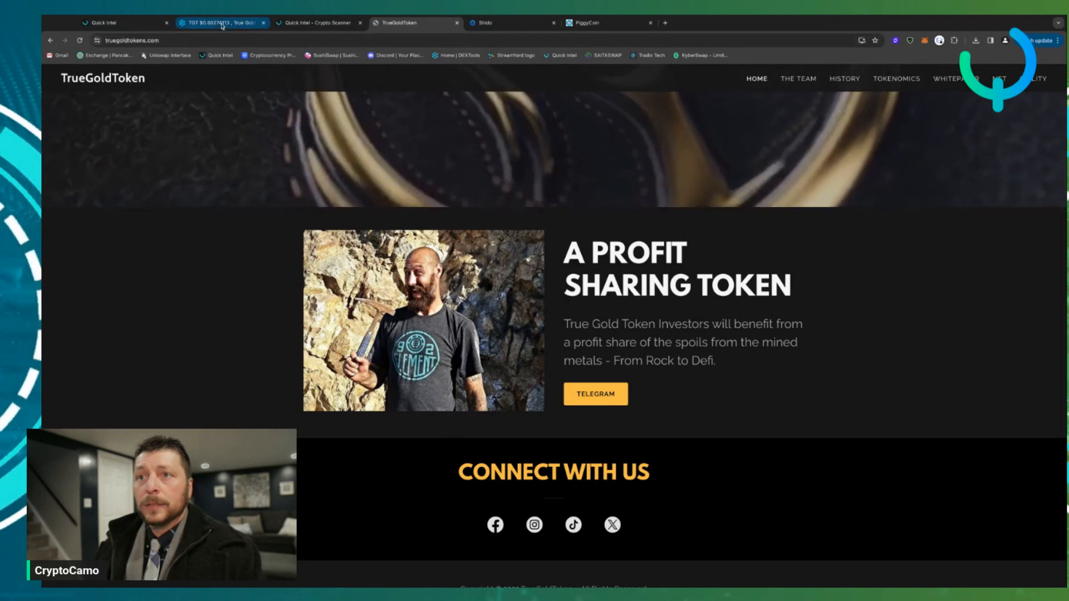
left_click(223, 22)
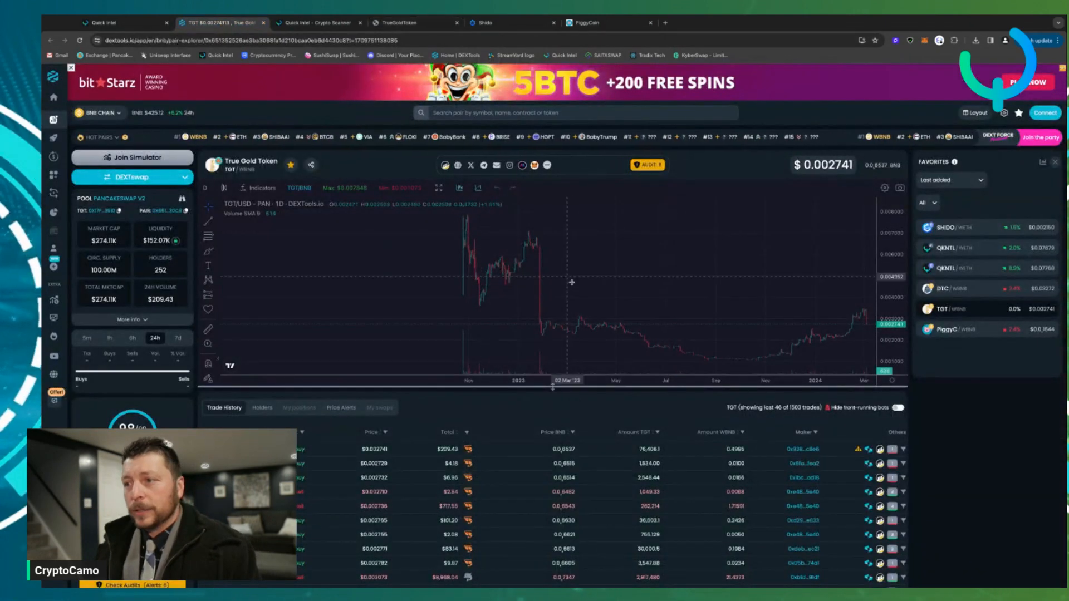
left_click(317, 22)
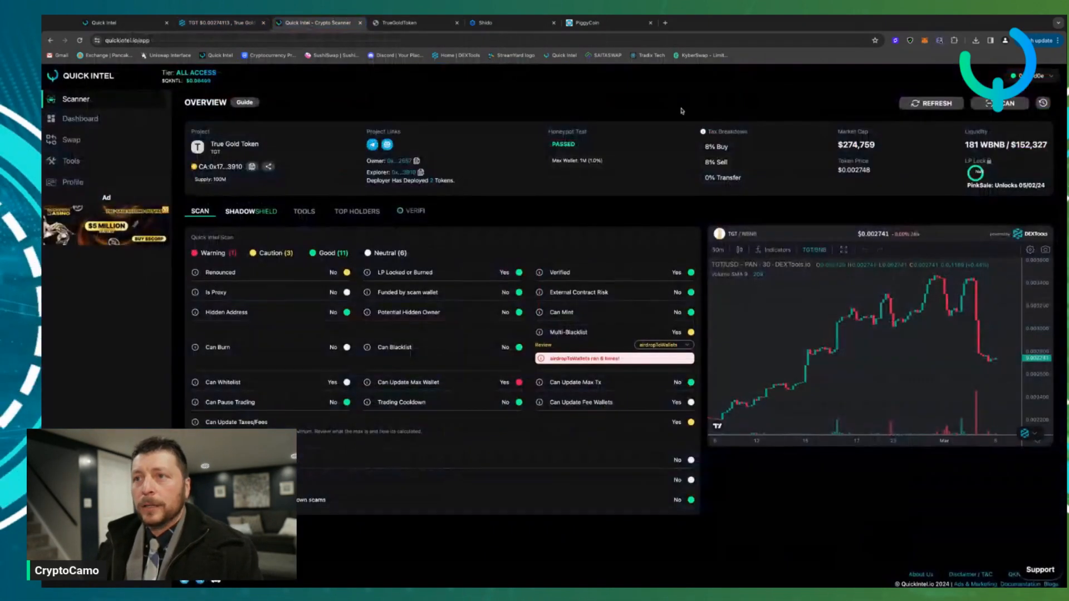
left_click(1000, 103)
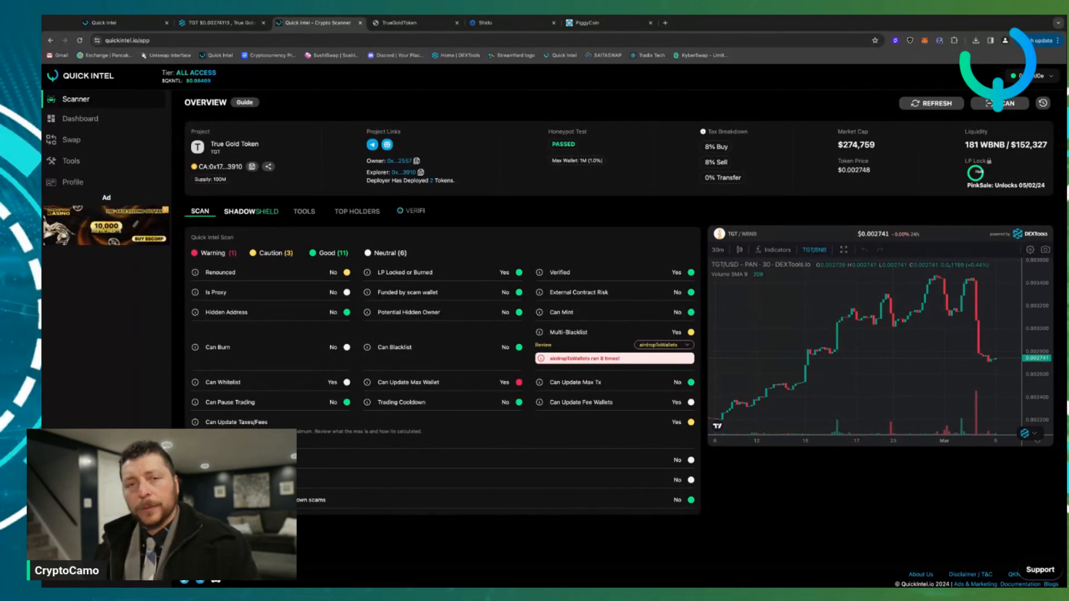
Step: View the ShadowShield results reporting 0.00% potential malicious code for True Gold Token
left_click(250, 211)
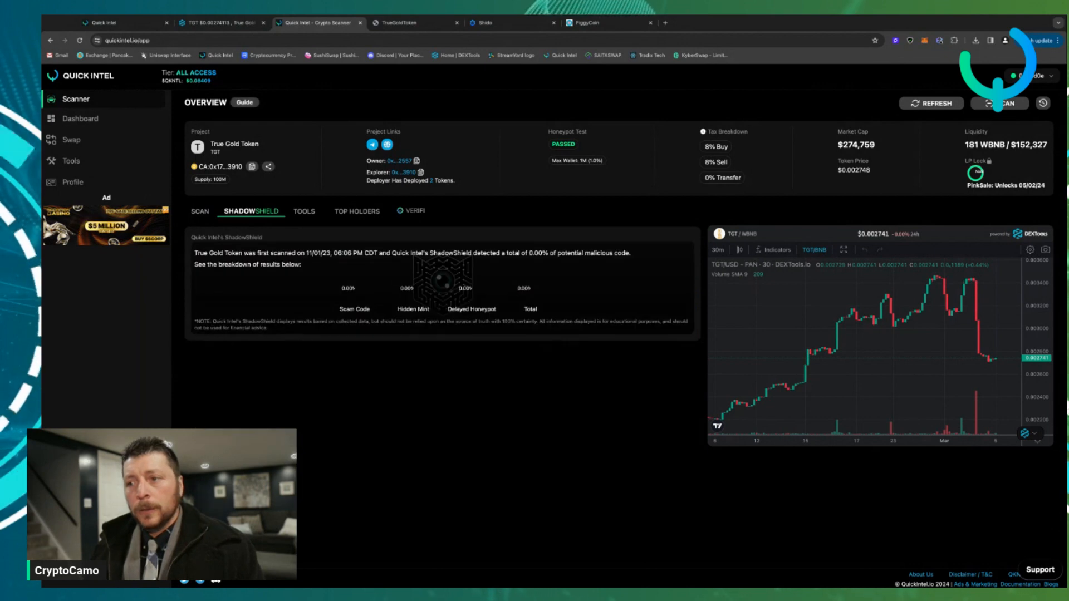
mouse_move(953, 69)
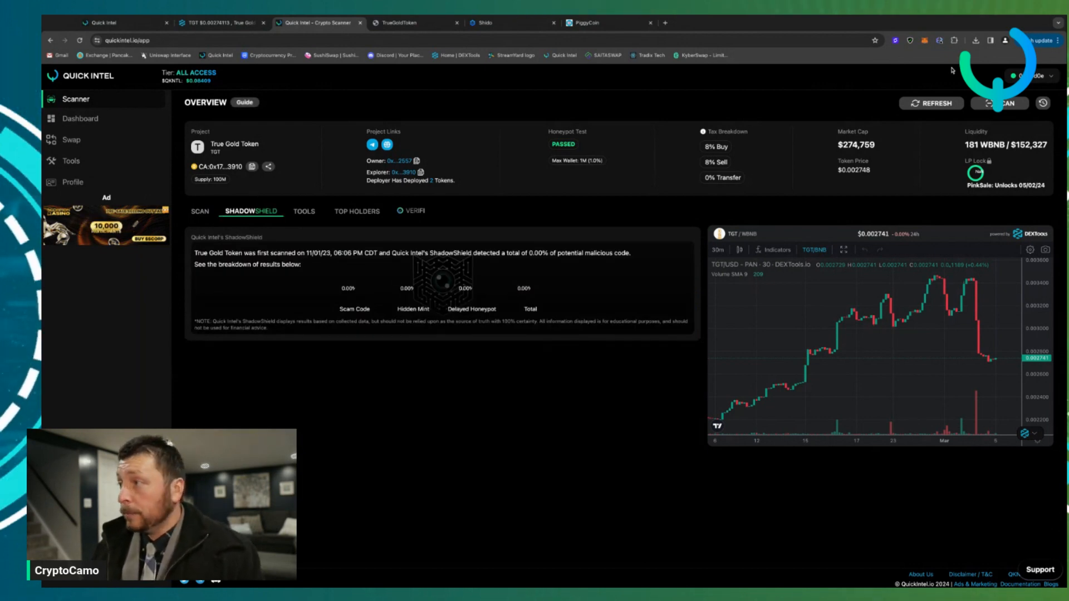
left_click(1000, 103)
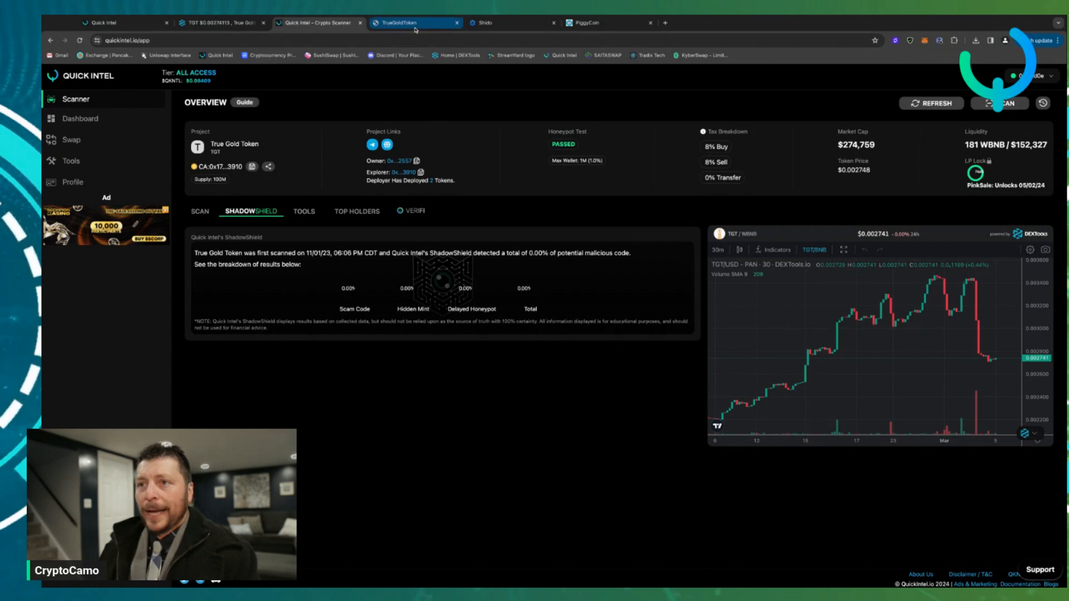
Step: Return to the TrueGoldToken site and page its whitepaper forward to the profit-sharing estimates slide
left_click(409, 22)
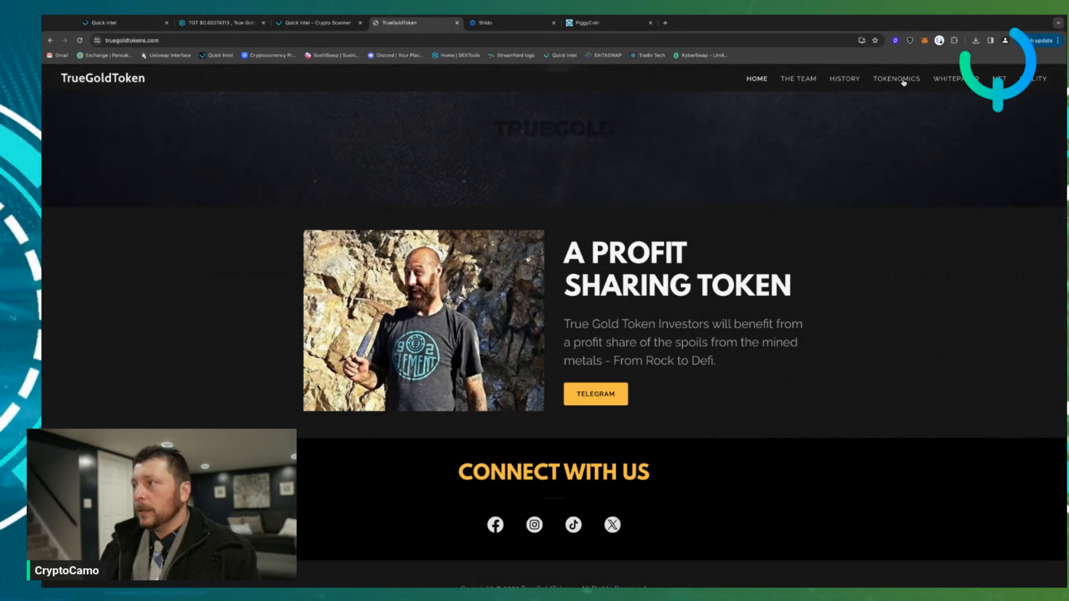
left_click(958, 78)
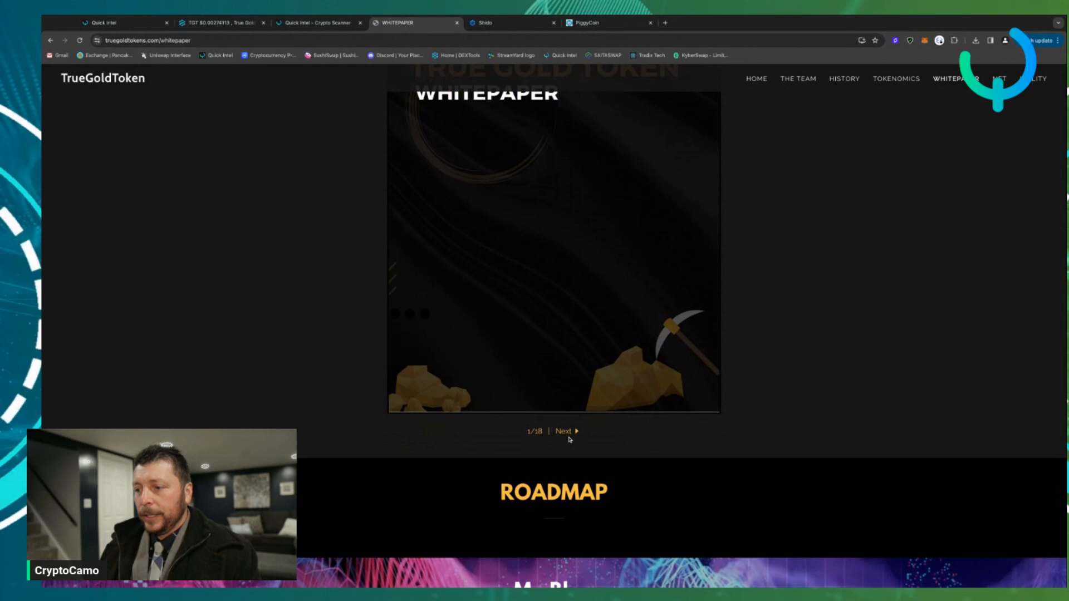
left_click(564, 431)
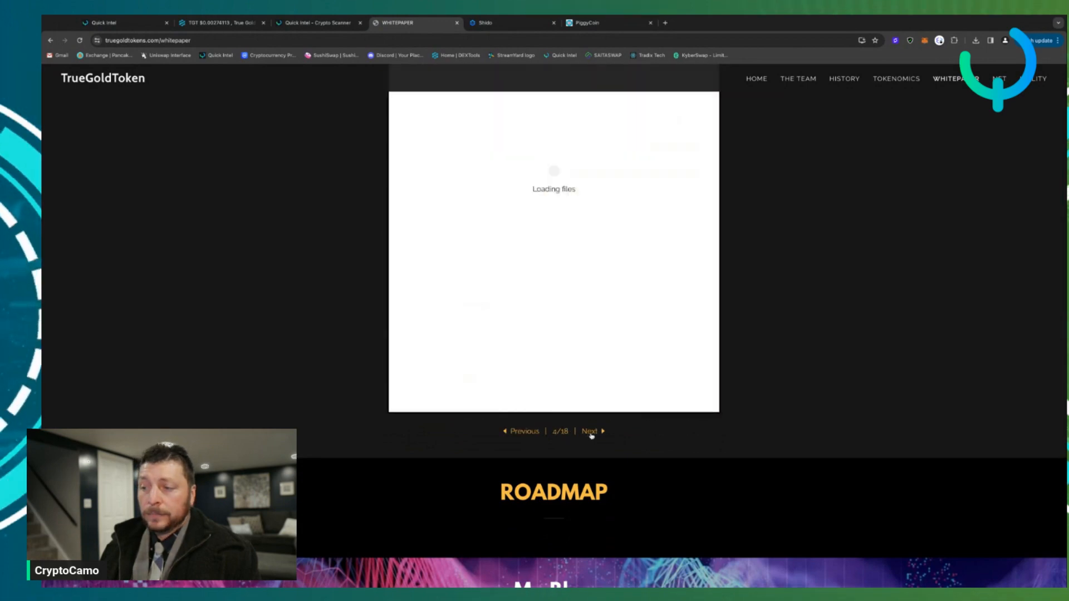
left_click(590, 432)
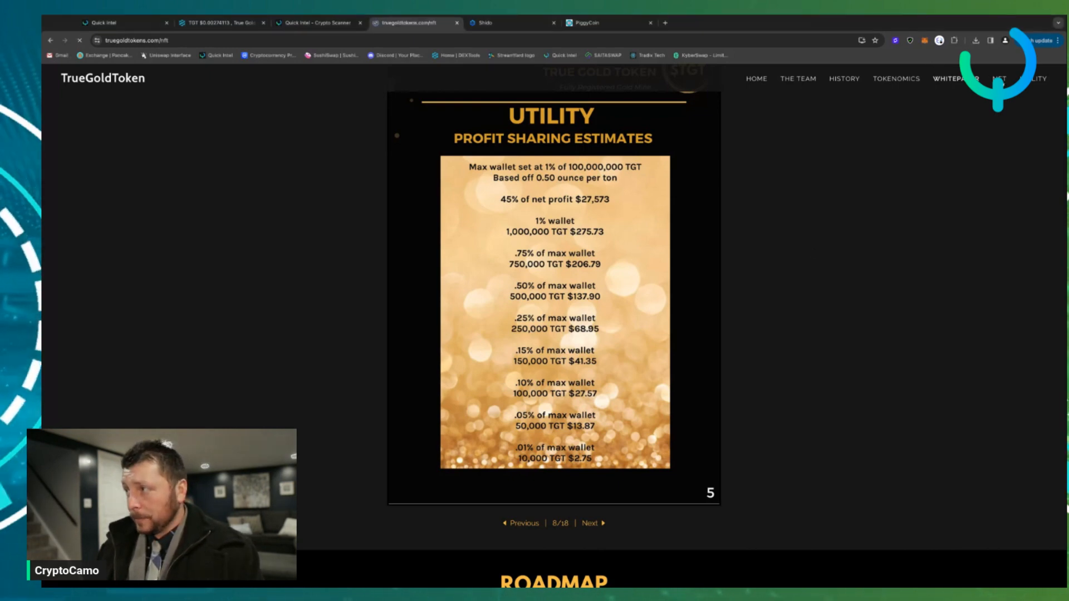
Step: Open the NFT collection page with the metal NFTs promo video and DApp/NFT link
left_click(1000, 78)
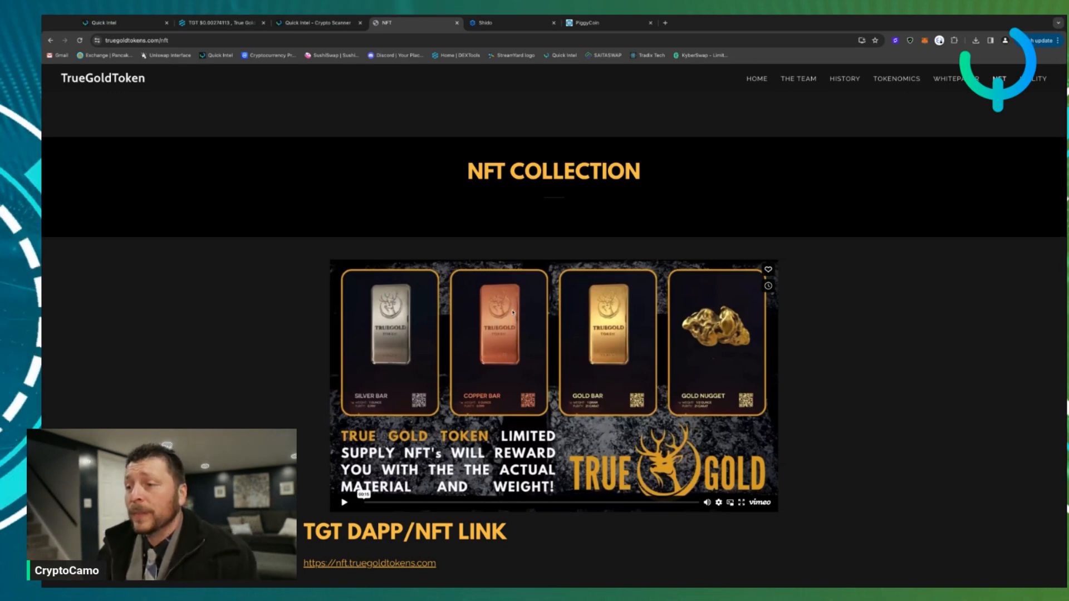
mouse_move(532, 332)
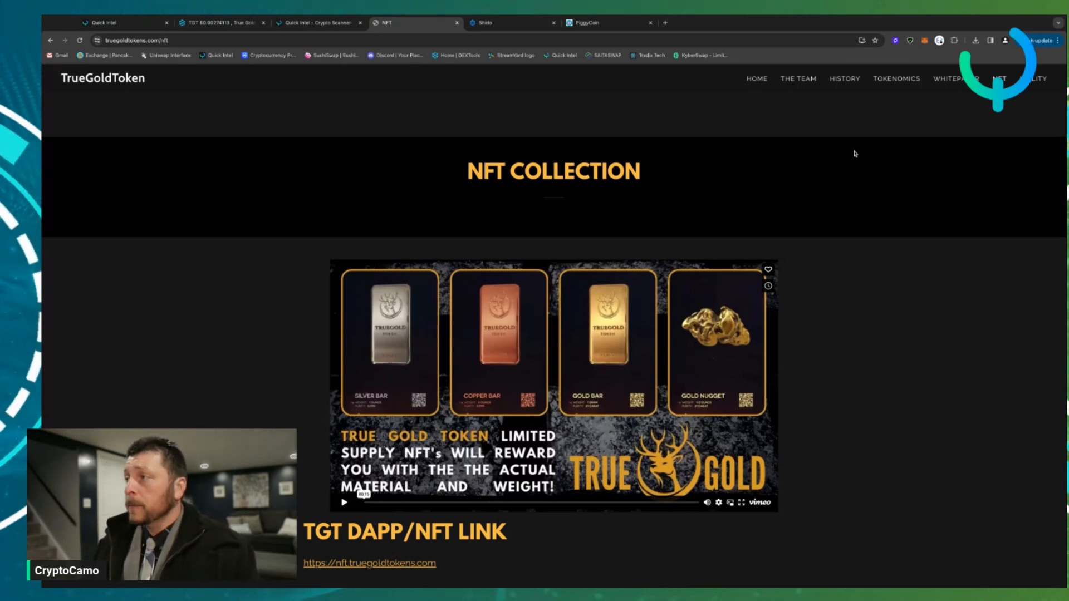
mouse_move(789, 293)
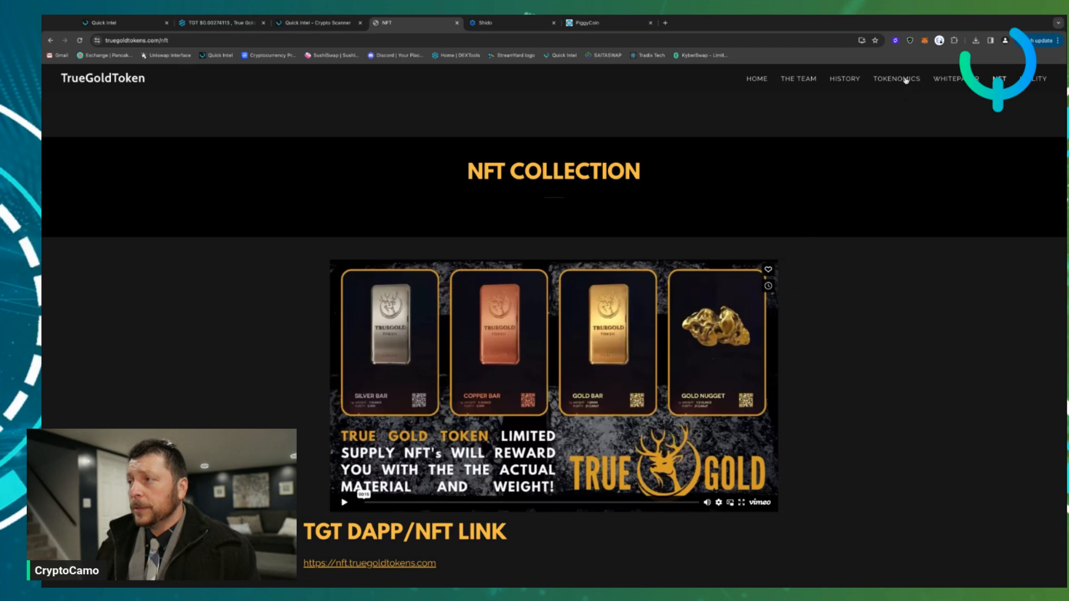
Step: View the Tokenomics distribution chart and taxes, briefly check DEXTools, then move to the History page
left_click(896, 78)
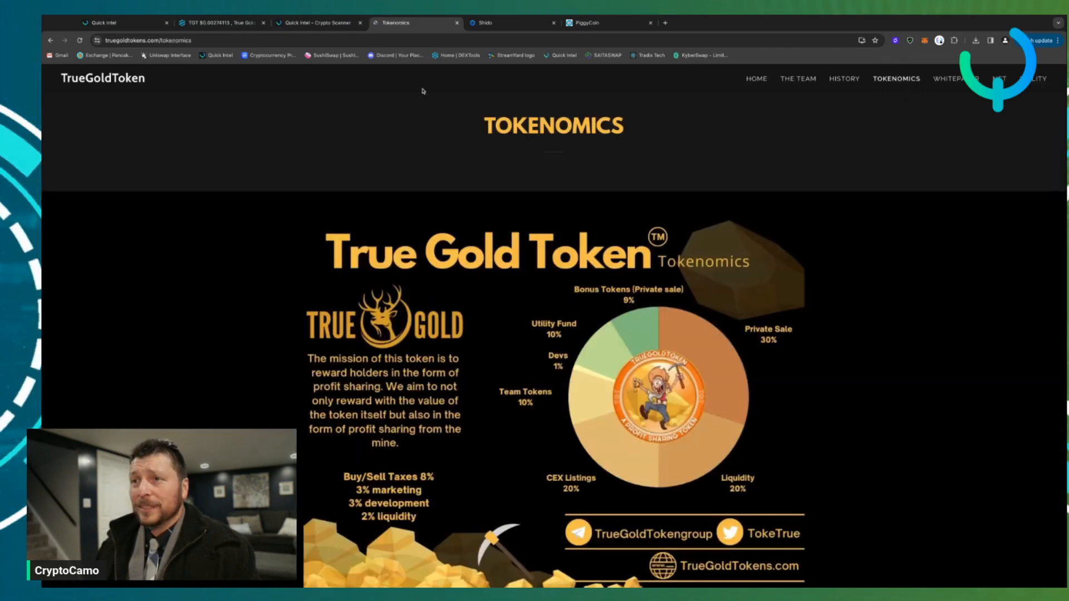
left_click(225, 22)
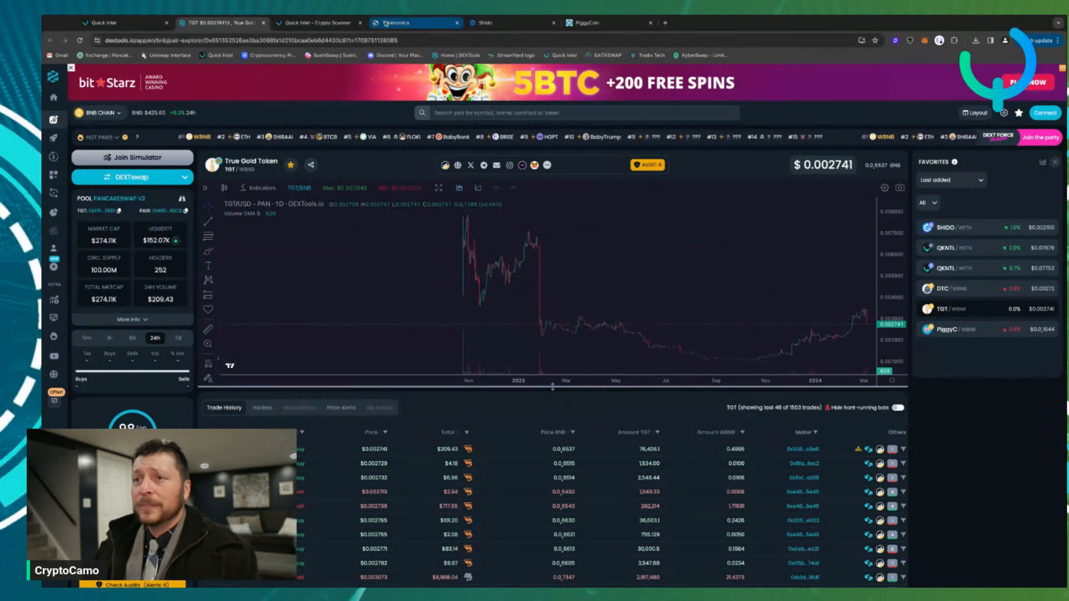
left_click(399, 22)
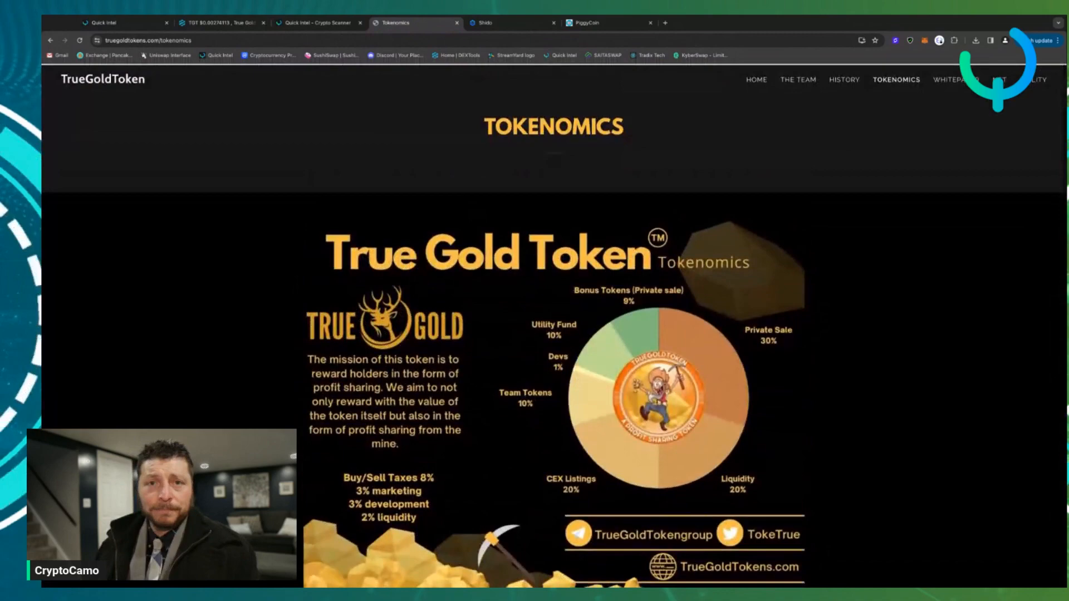
left_click(844, 80)
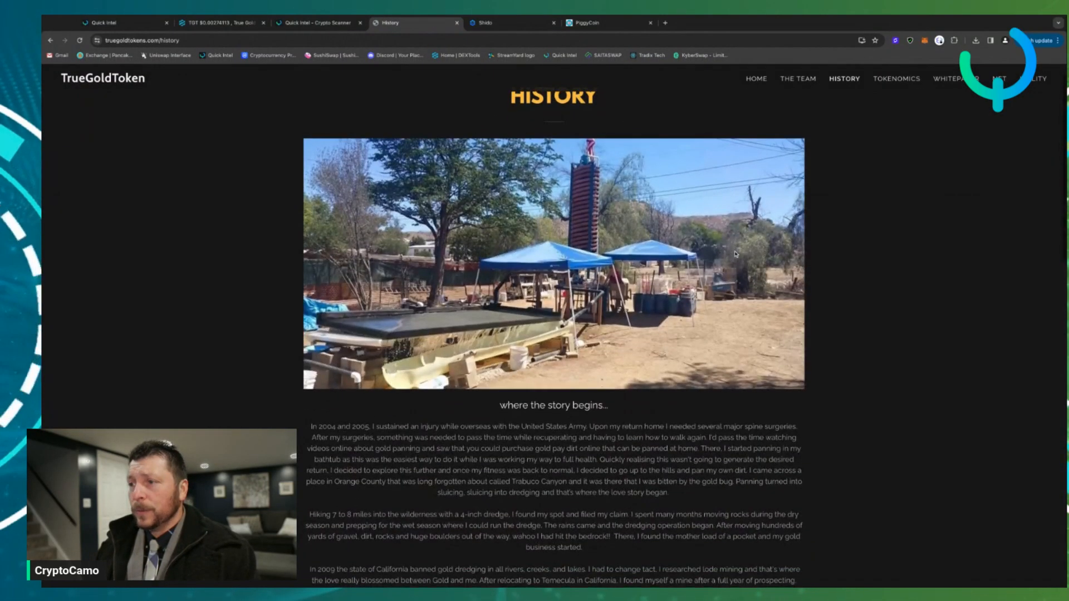
scroll("down", 3)
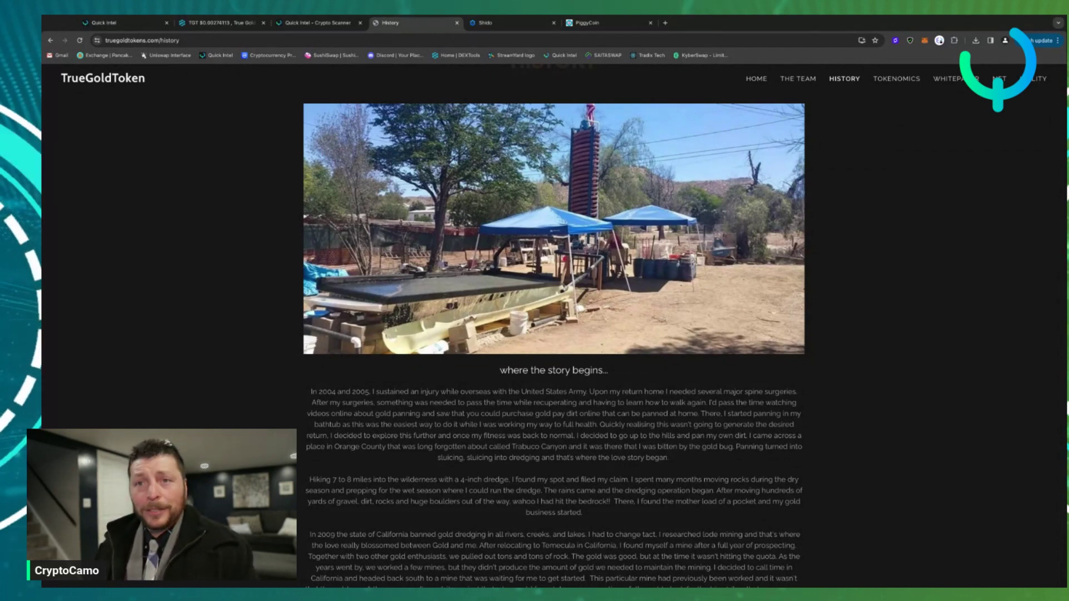
scroll("down", 3)
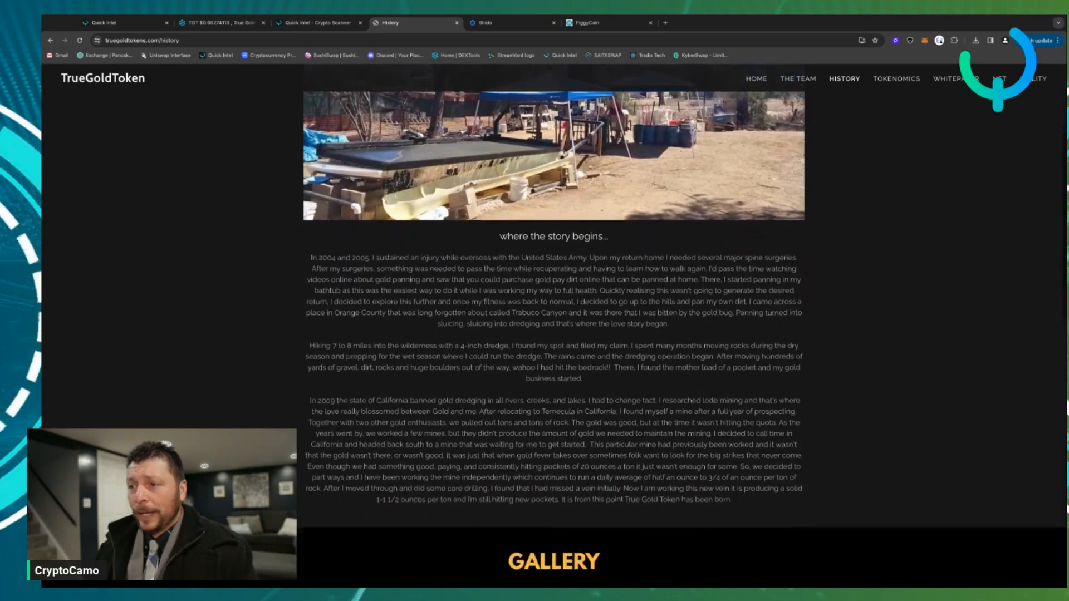
scroll("down", 3)
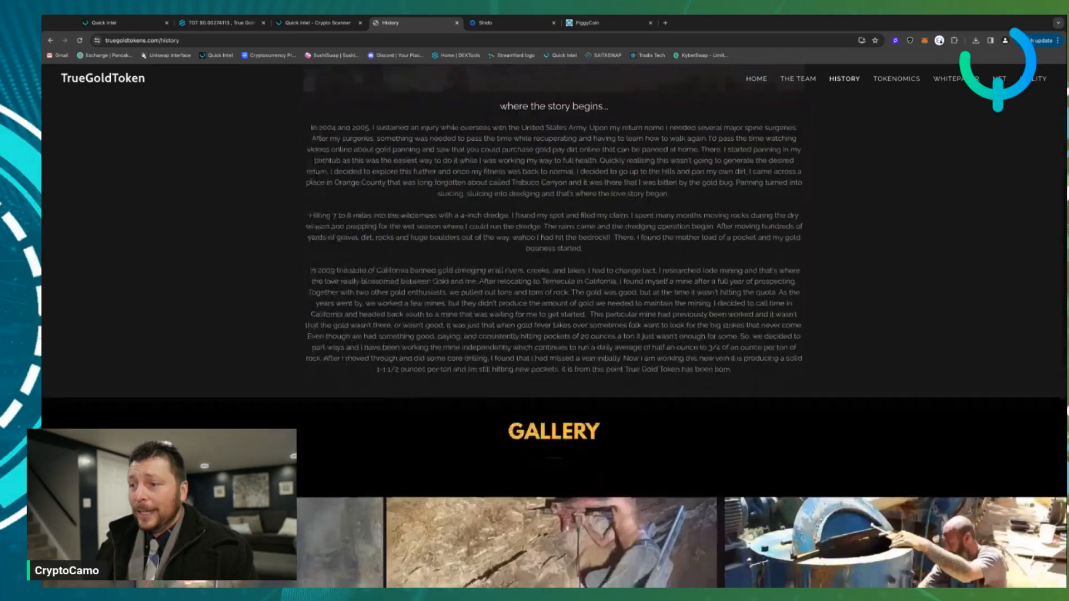
scroll("down", 3)
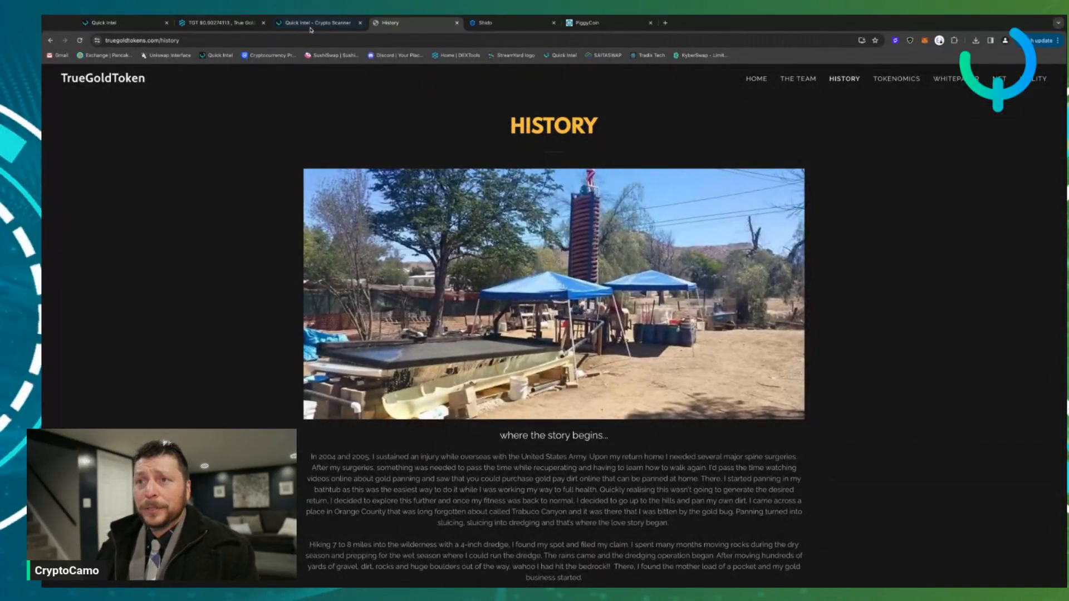
Step: Revisit the Quick Intel TGT scan and Quick Intel home page, then return to the TrueGoldToken homepage
left_click(309, 23)
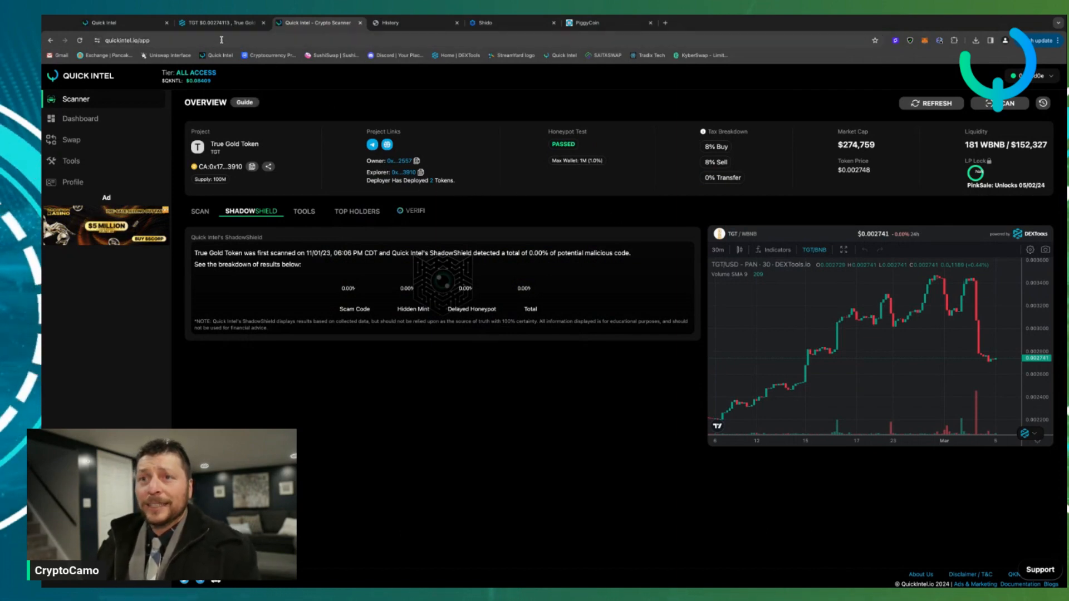
left_click(226, 22)
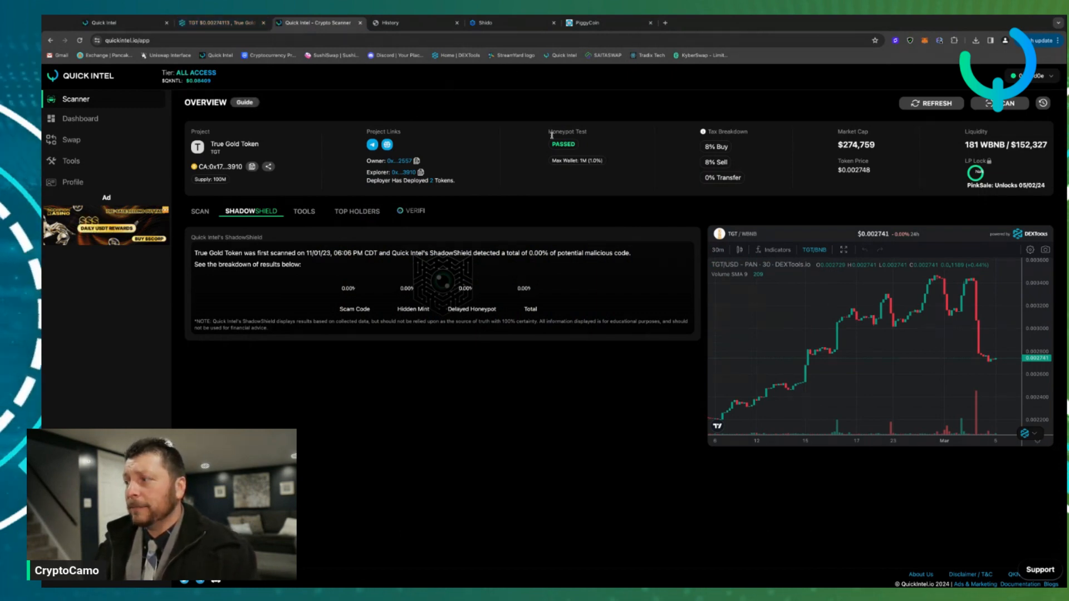
left_click(120, 22)
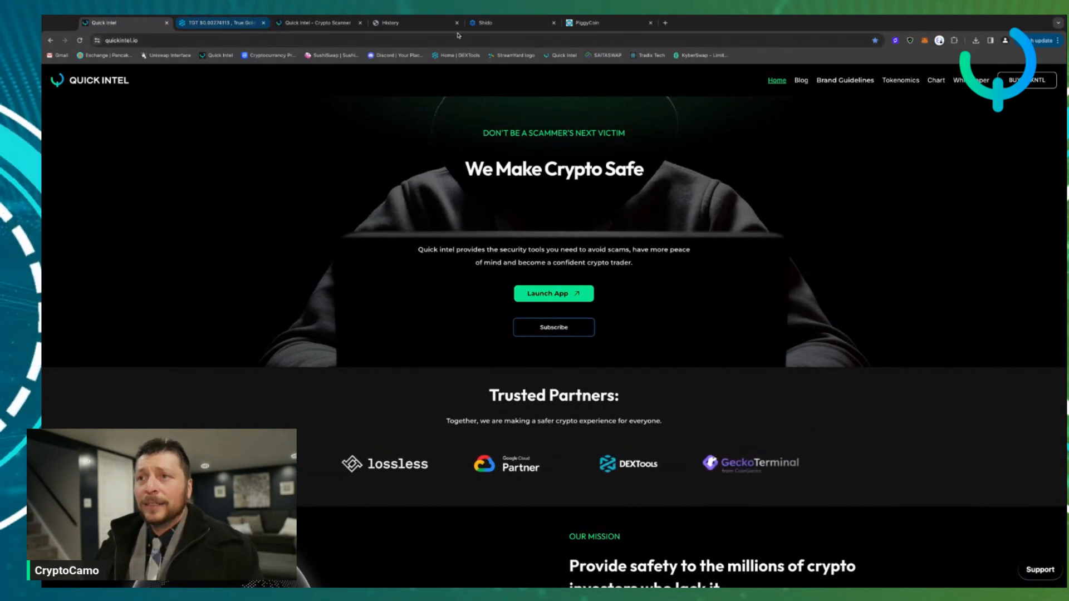
left_click(396, 23)
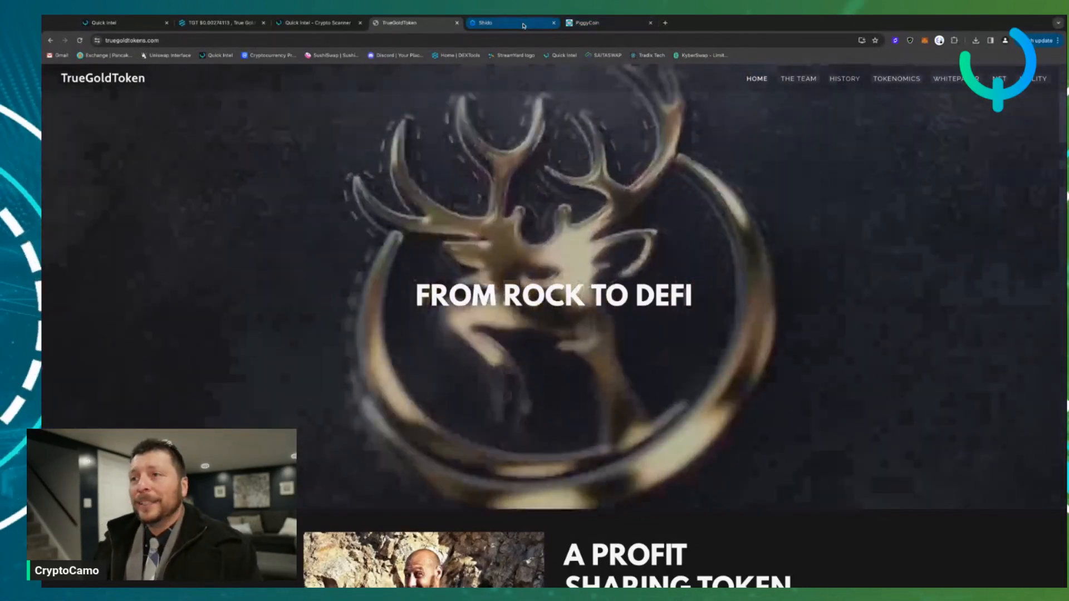
left_click(488, 22)
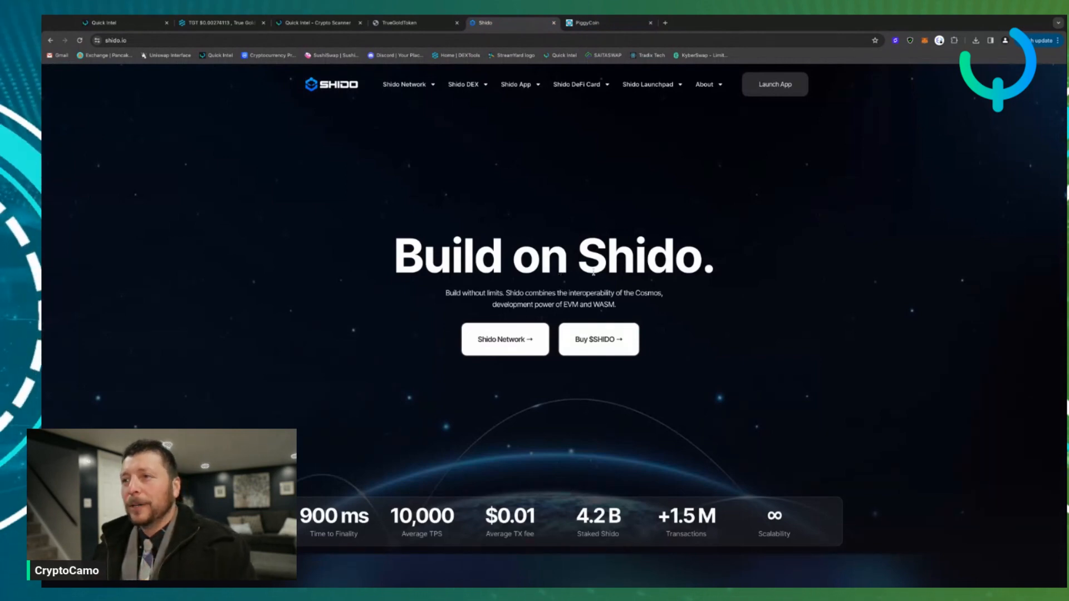
left_click(588, 22)
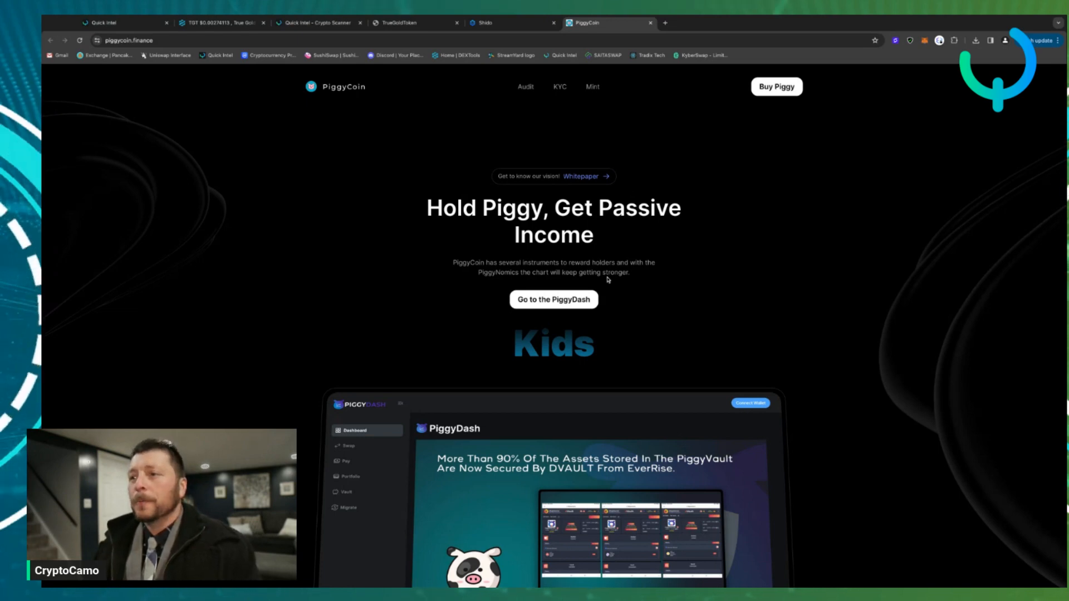
left_click(403, 22)
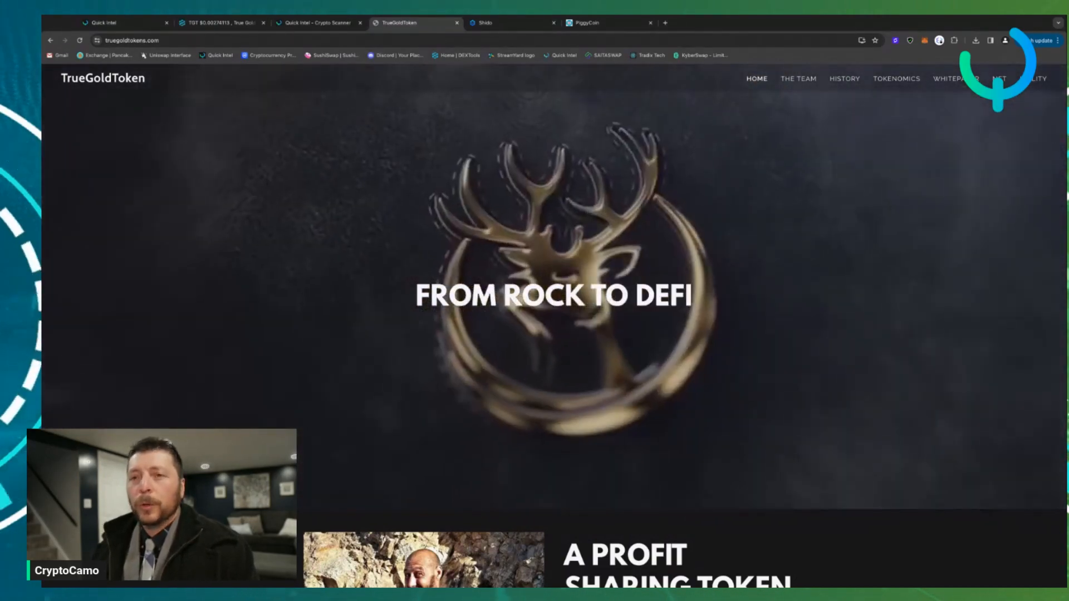
Step: Show Quick Intel's full scan checklist: 1 warning, 3 cautions, 11 good and 6 neutral results
left_click(318, 23)
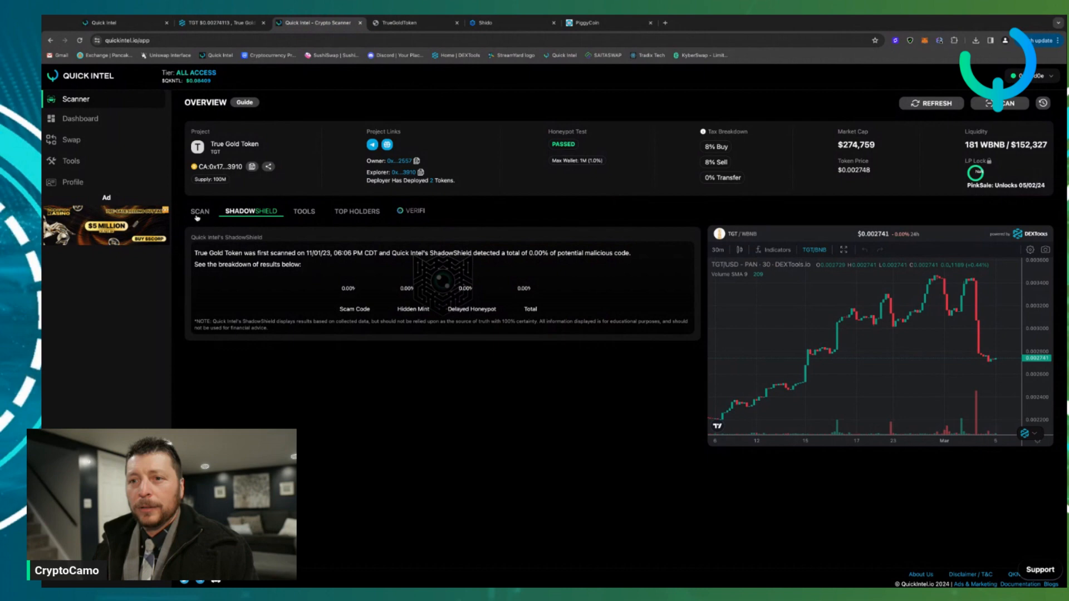
left_click(198, 212)
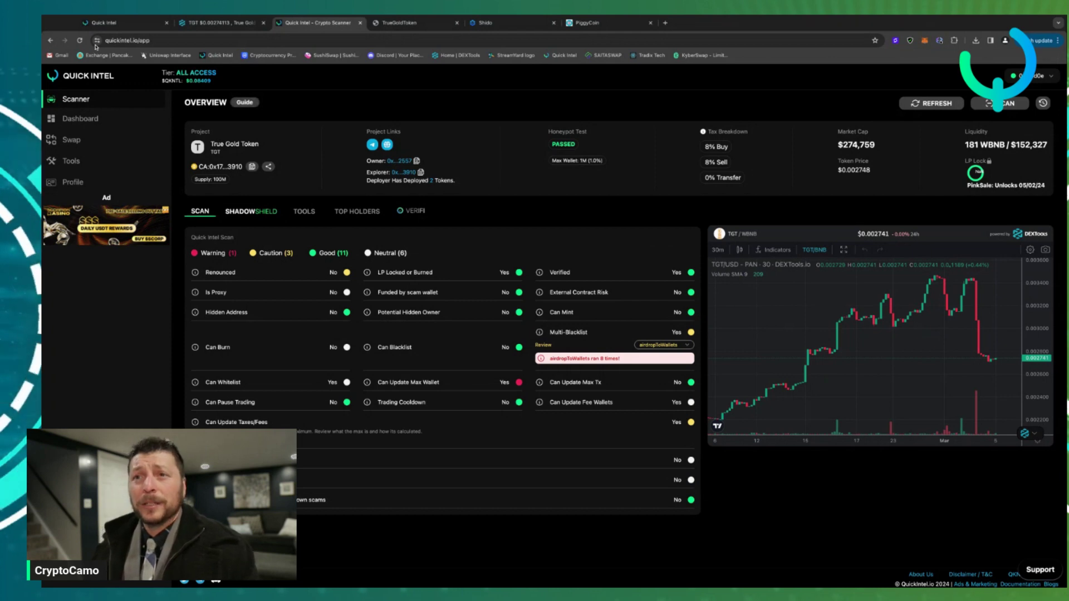
left_click(230, 23)
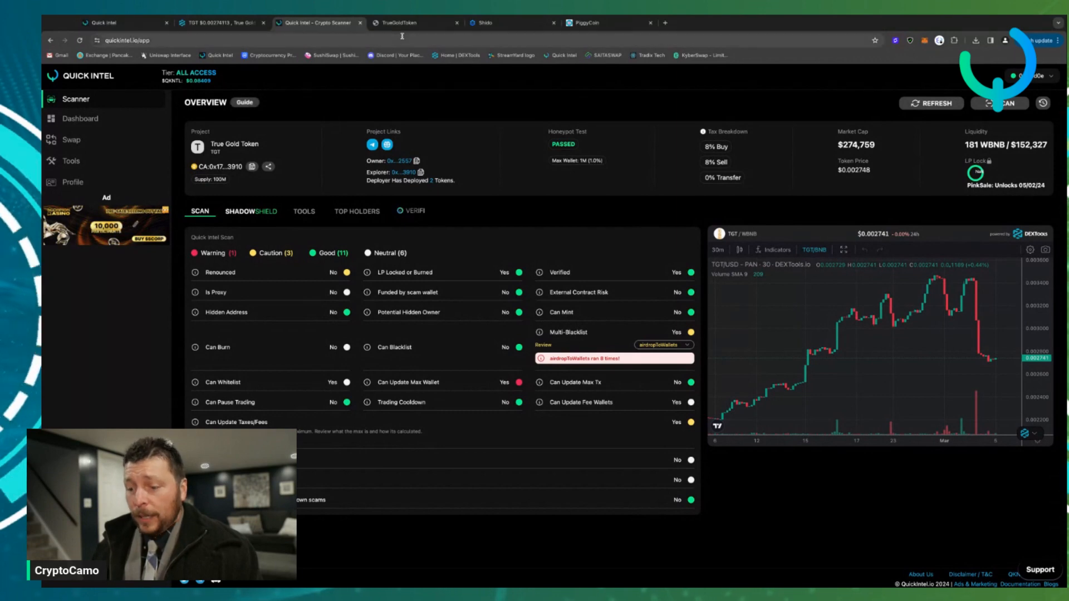
left_click(588, 22)
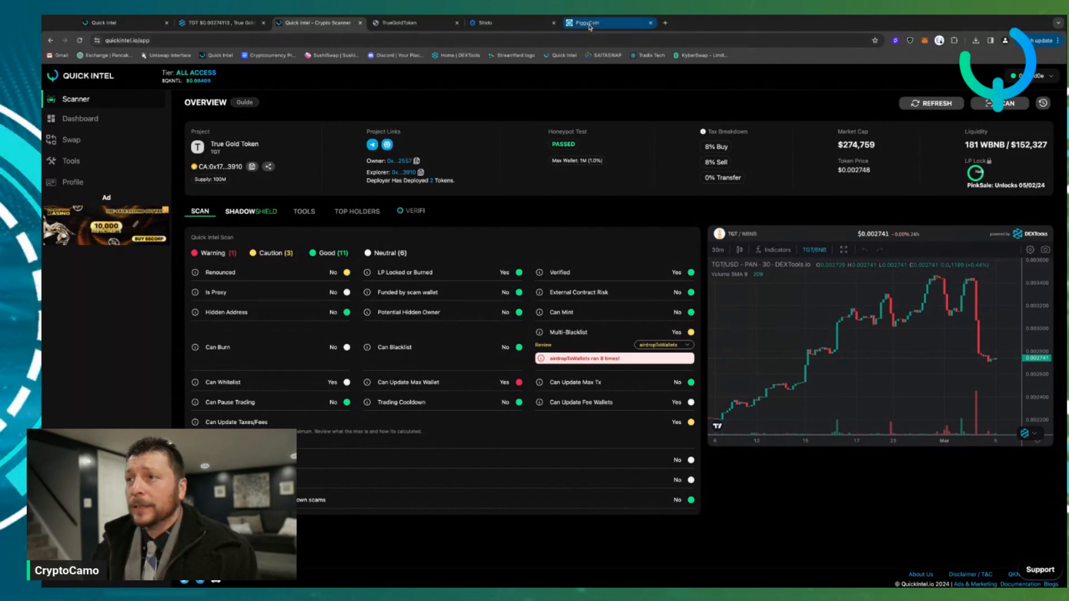
Step: Pass through PiggyCoin and Quick Intel tabs, then open DEXTools' Audit Scan comparing Quick Intel, GoPlus and Honeypot.is
left_click(595, 22)
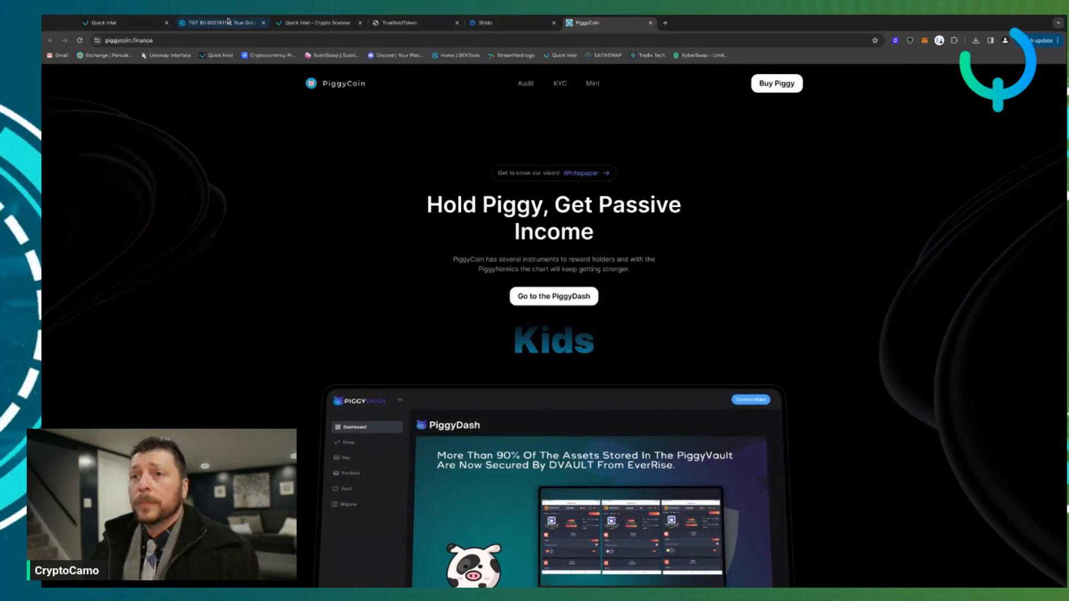
left_click(111, 22)
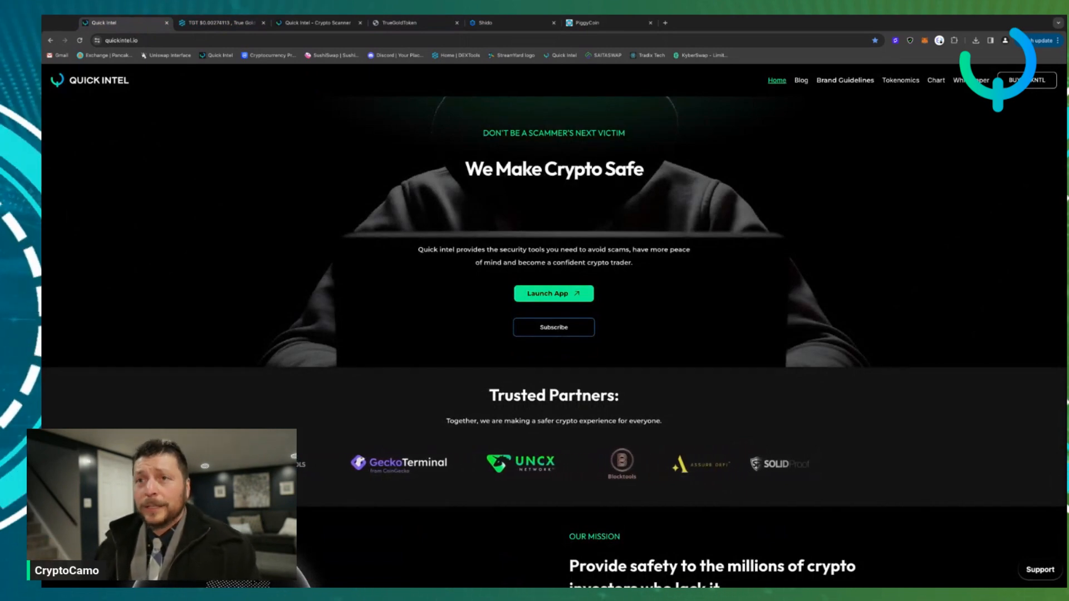
left_click(221, 23)
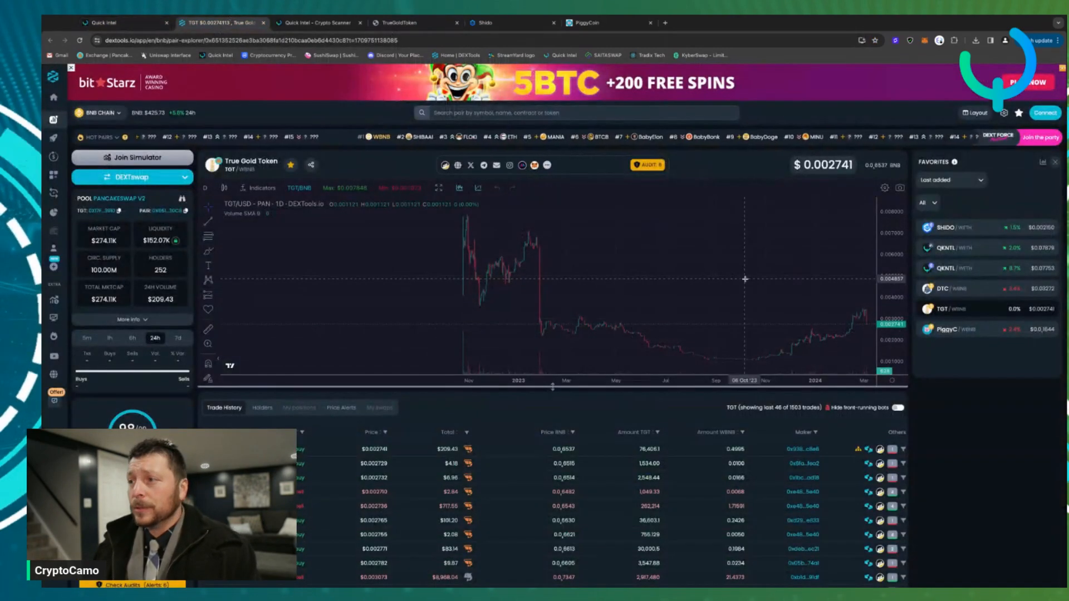
left_click(646, 164)
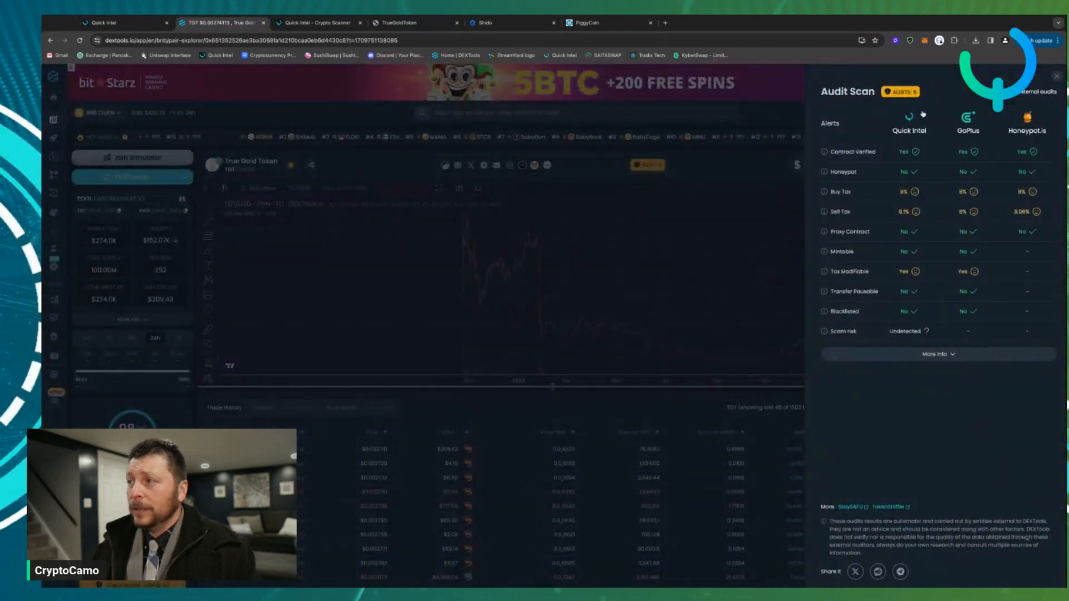